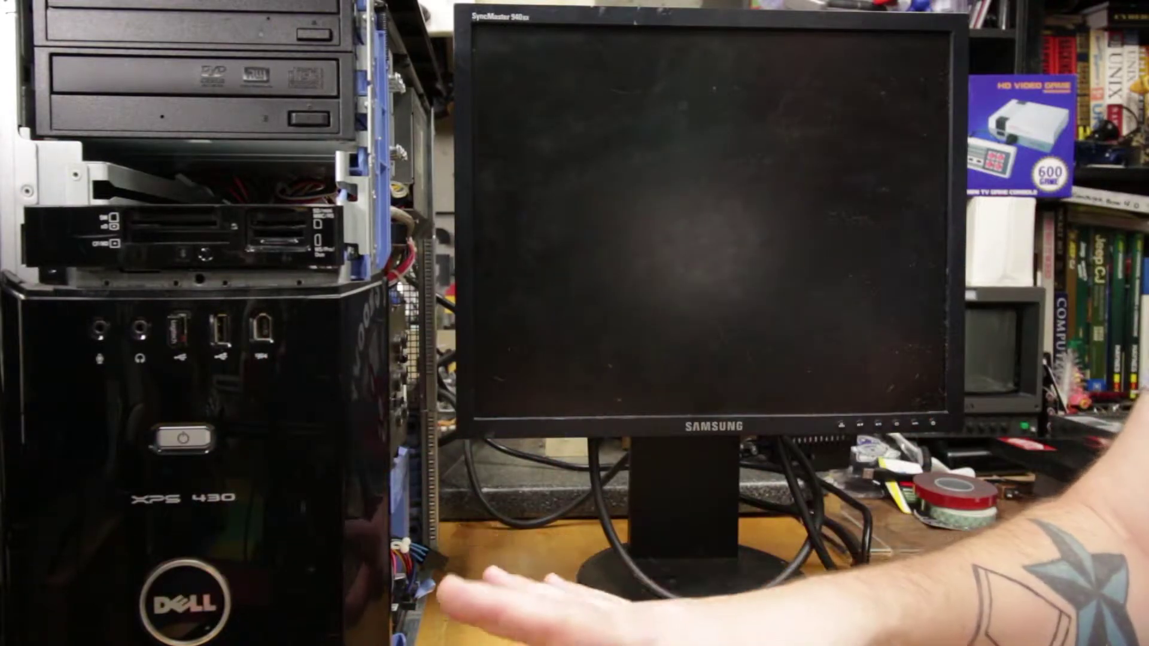
Step: Power on the repaired XPS 430 so the POST screen shows the low system battery voltage alert
left_click(183, 439)
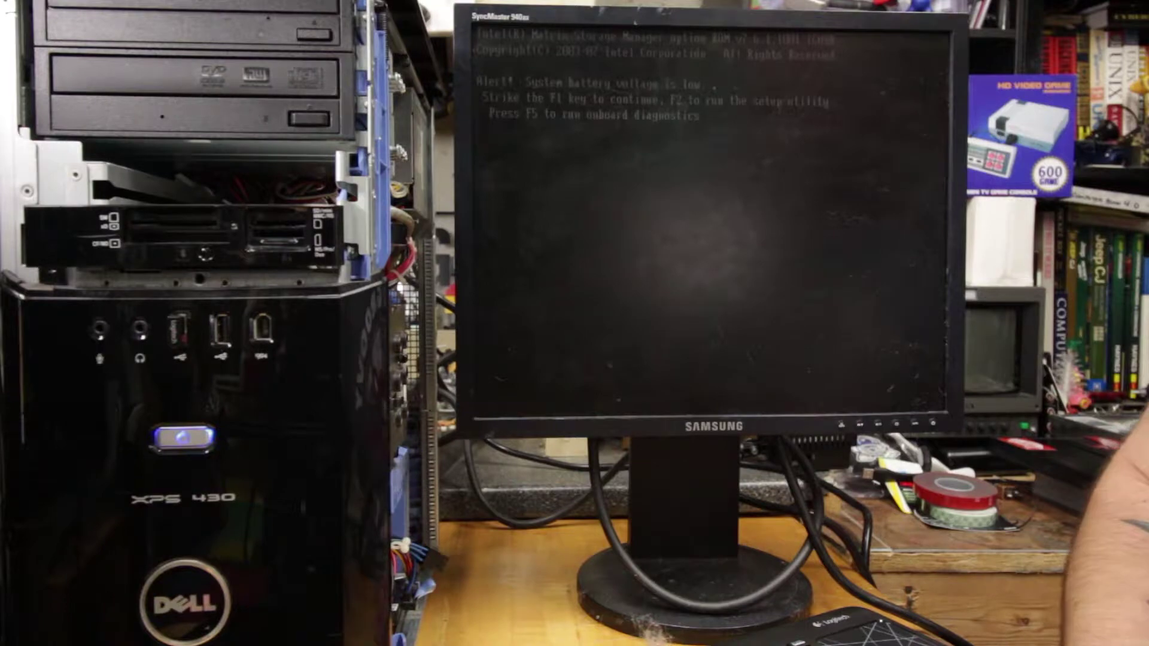